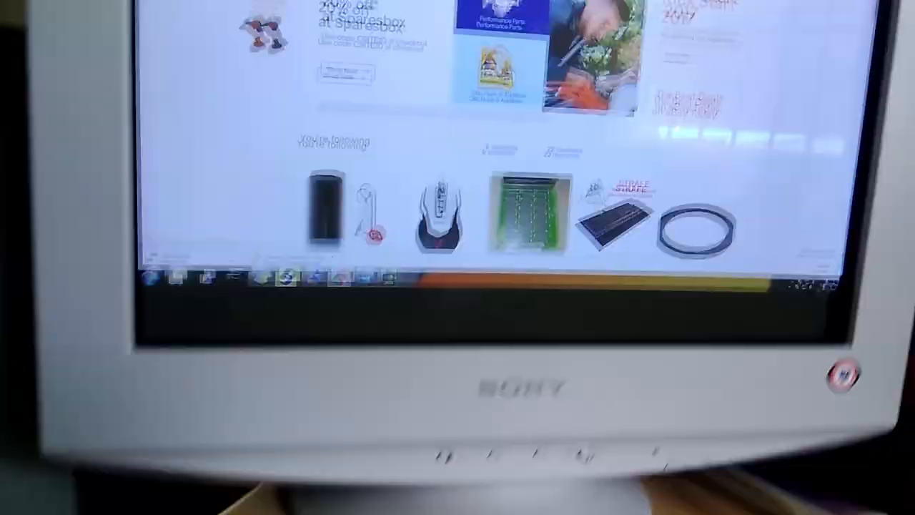
Step: Scroll down, then bring up NVIDIA Control Panel's home page of 3D, display and video tasks
{"action": "scroll", "scroll_direction": "down", "scroll_amount": 3}
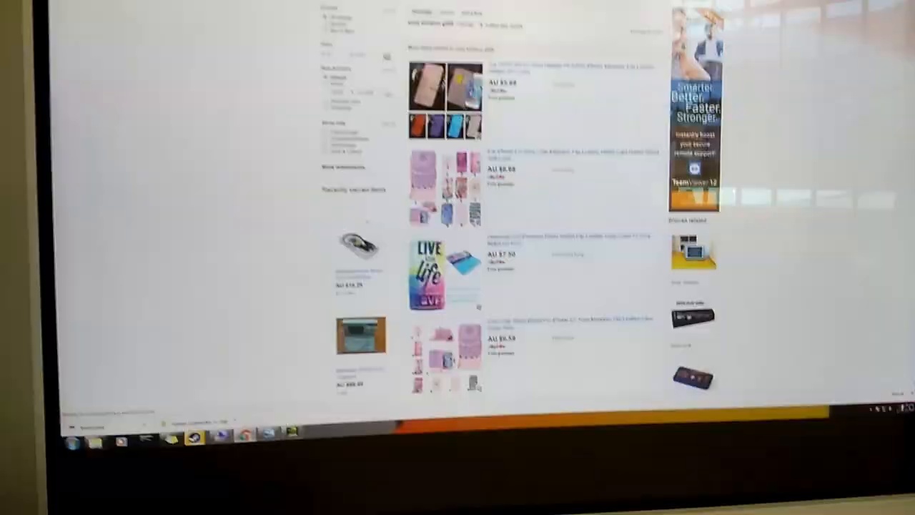
{"action": "scroll", "scroll_direction": "down", "scroll_amount": 3}
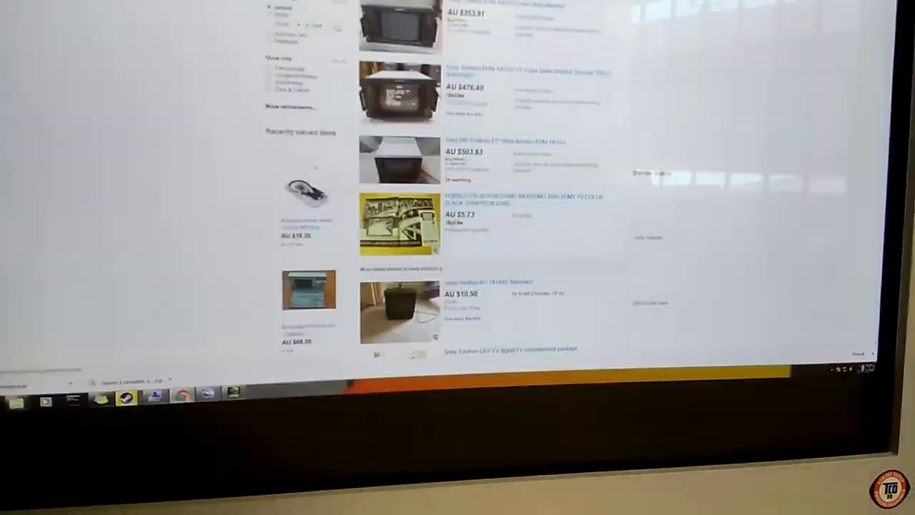
{"action": "scroll", "scroll_direction": "down", "scroll_amount": 3}
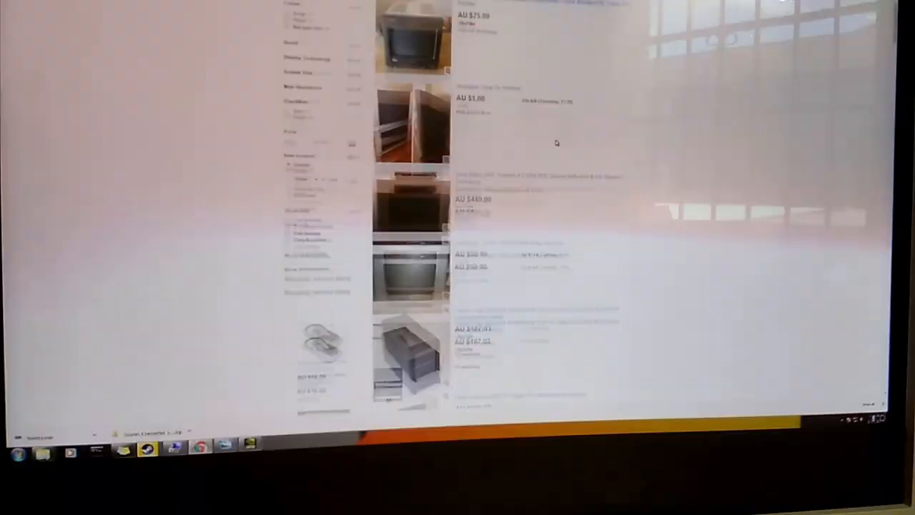
{"action": "scroll", "scroll_direction": "down", "scroll_amount": 3}
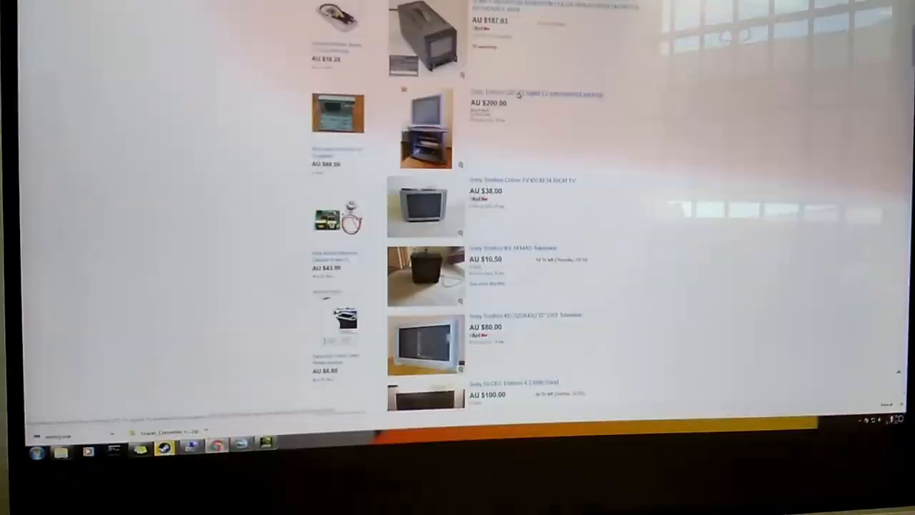
{"action": "scroll", "scroll_direction": "down", "scroll_amount": 3}
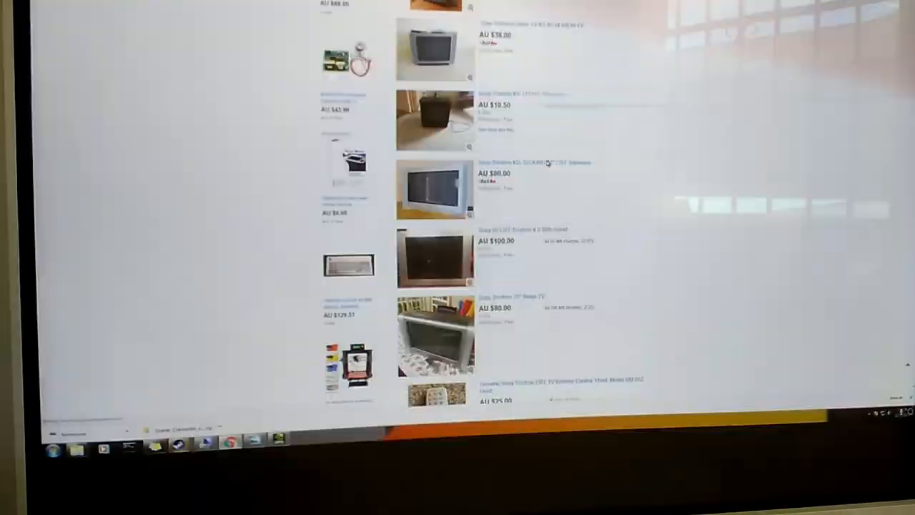
{"action": "scroll", "scroll_direction": "down", "scroll_amount": 3}
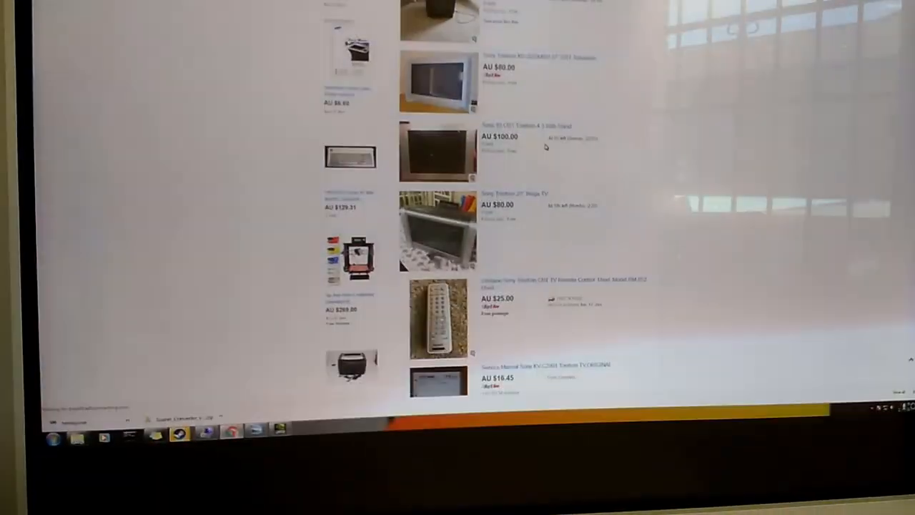
{"action": "scroll", "scroll_direction": "down", "scroll_amount": 3}
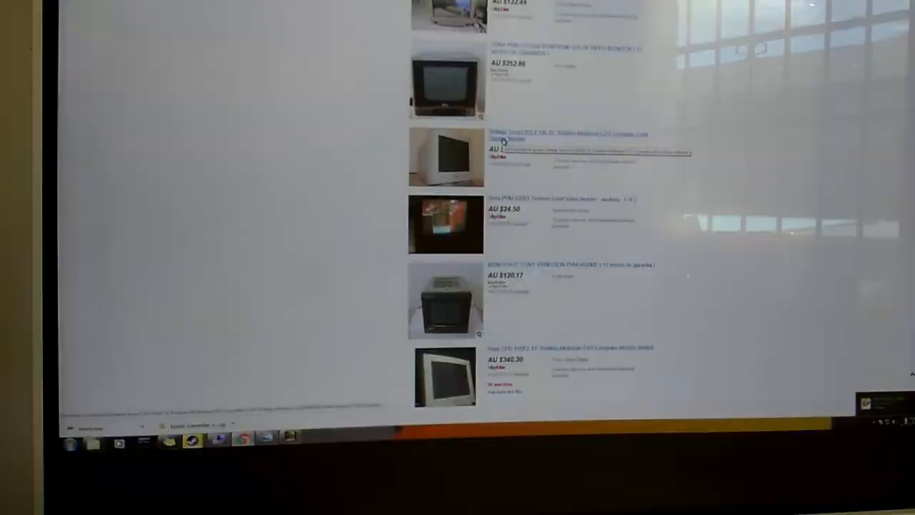
{"action": "scroll", "scroll_direction": "down", "scroll_amount": 3}
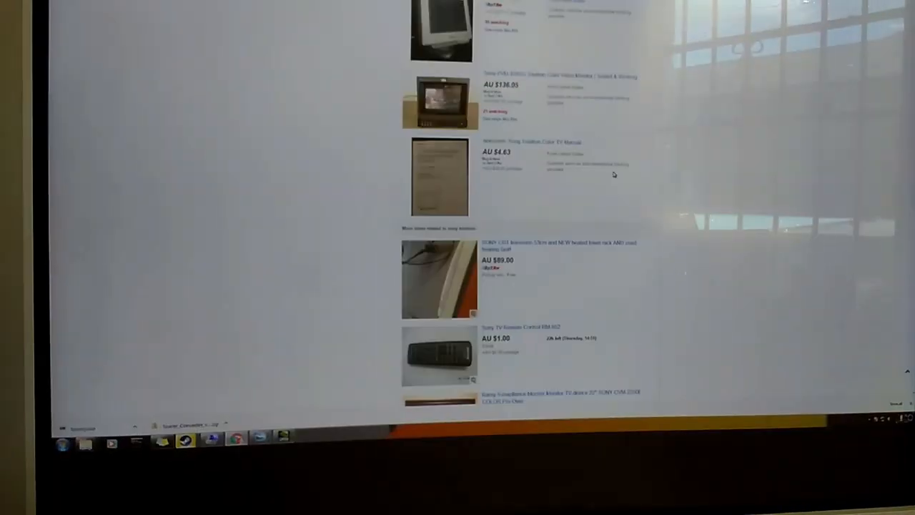
{"action": "scroll", "scroll_direction": "down", "scroll_amount": 3}
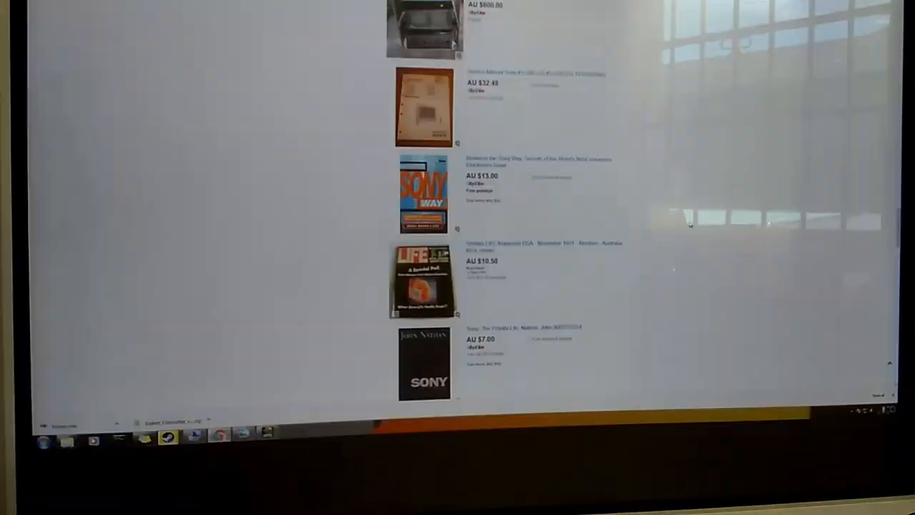
{"action": "scroll", "scroll_direction": "down", "scroll_amount": 3}
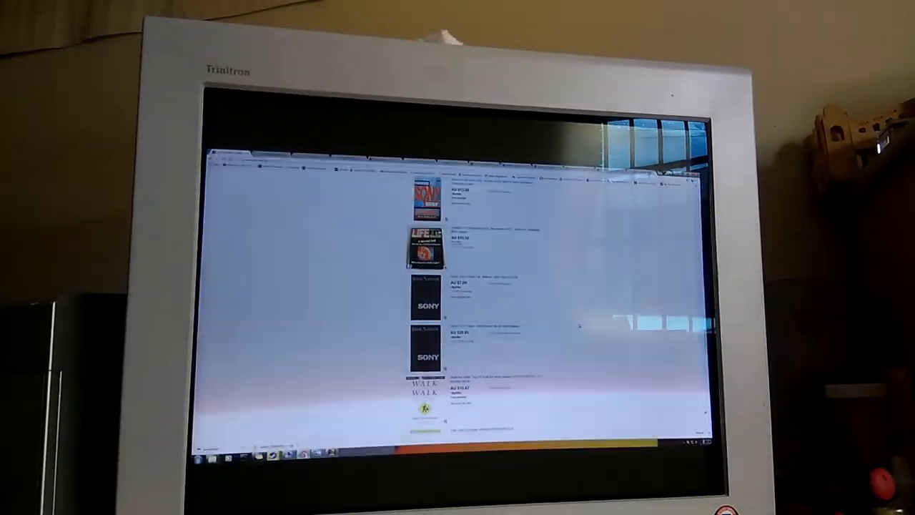
{"action": "scroll", "scroll_direction": "down", "scroll_amount": 3}
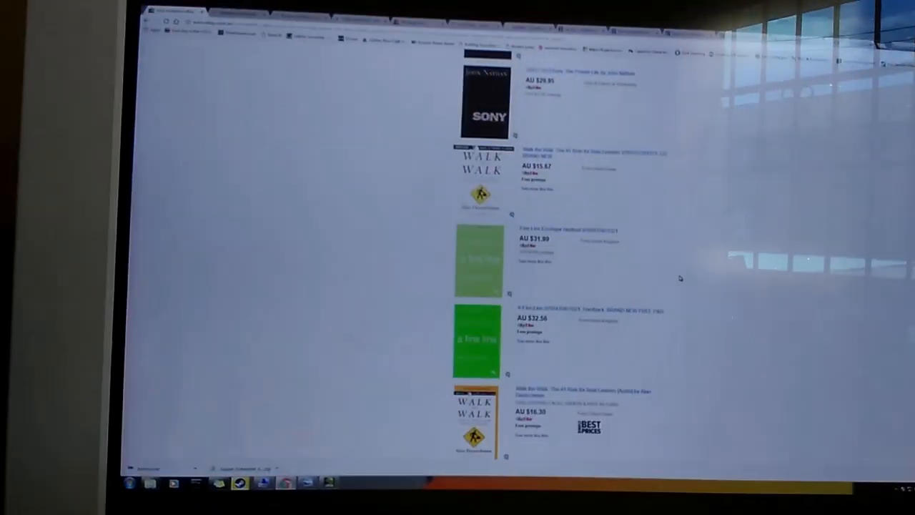
{"action": "scroll", "scroll_direction": "down", "scroll_amount": 3}
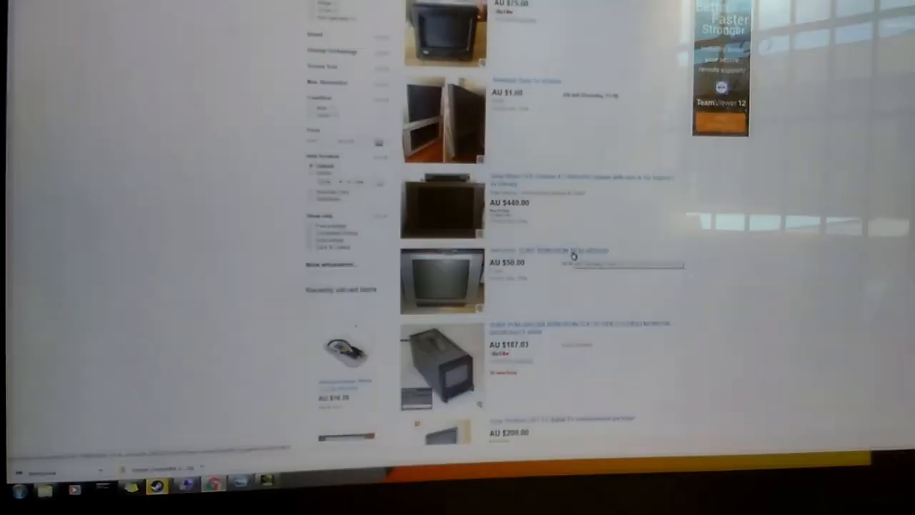
{"action": "scroll", "scroll_direction": "down", "scroll_amount": 3}
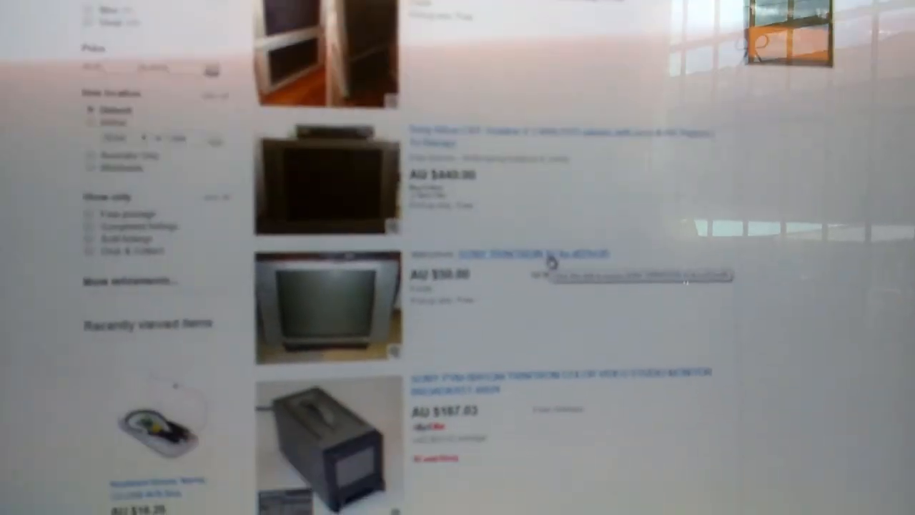
{"action": "scroll", "scroll_direction": "down", "scroll_amount": 3}
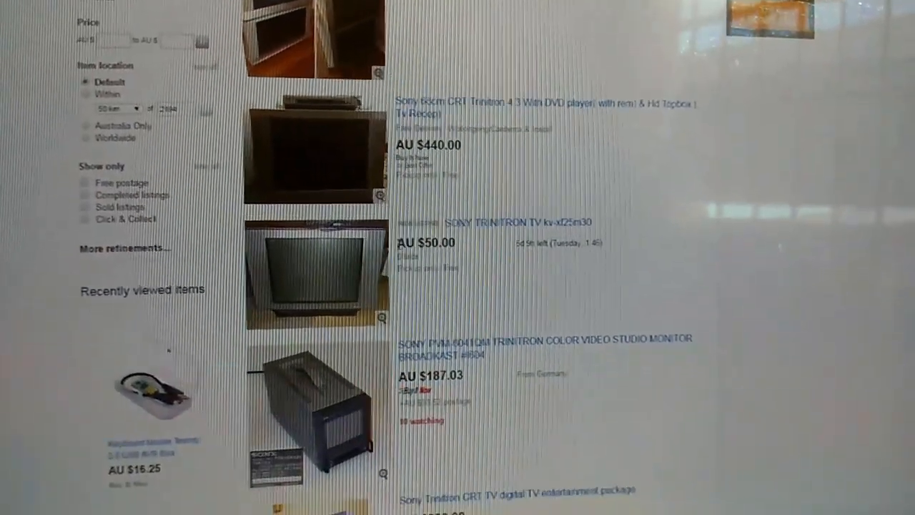
{"action": "scroll", "scroll_direction": "down", "scroll_amount": 3}
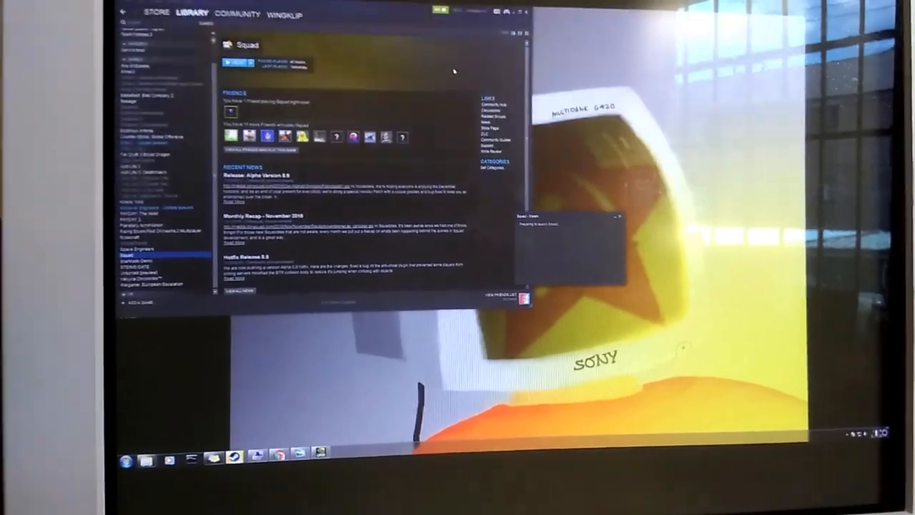
{"action": "left_click", "coordinate": [237, 63]}
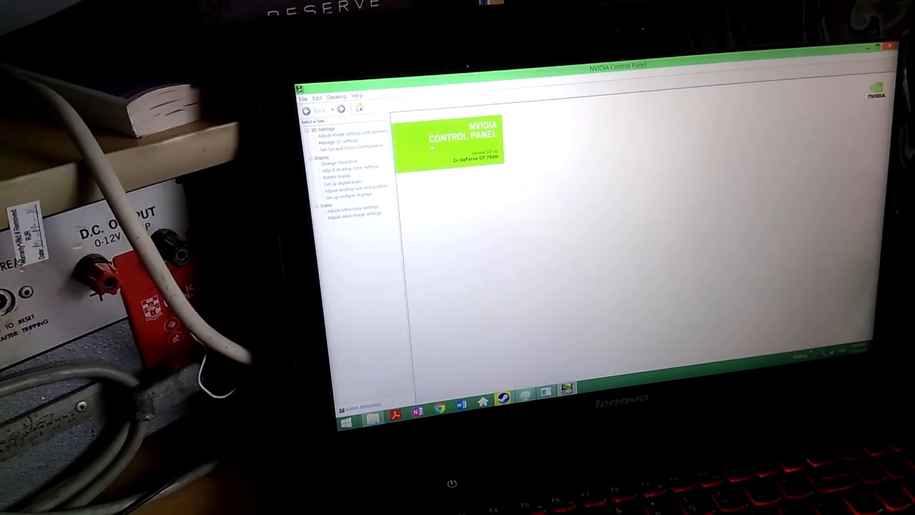
Step: Check the SLI and PhysX configuration, then open Squad's Server Browser of approved servers
{"action": "left_click", "coordinate": [356, 146]}
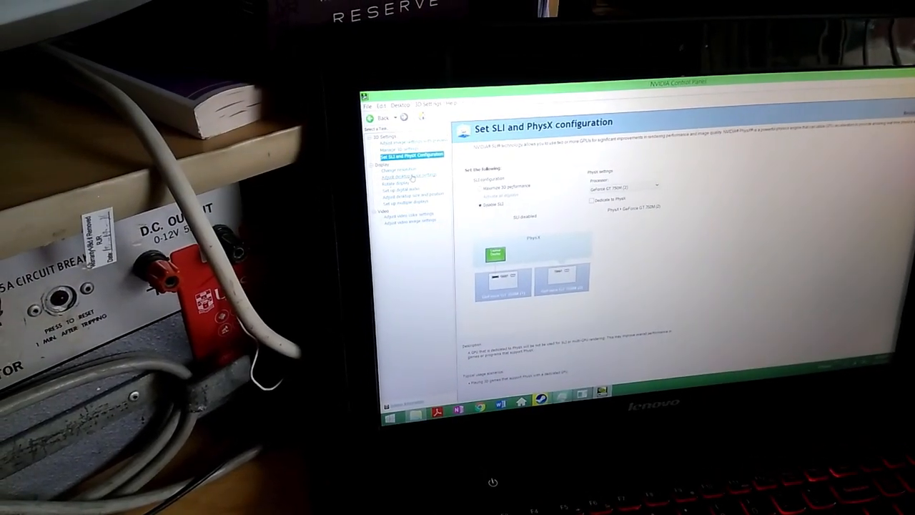
{"action": "left_click", "coordinate": [398, 163]}
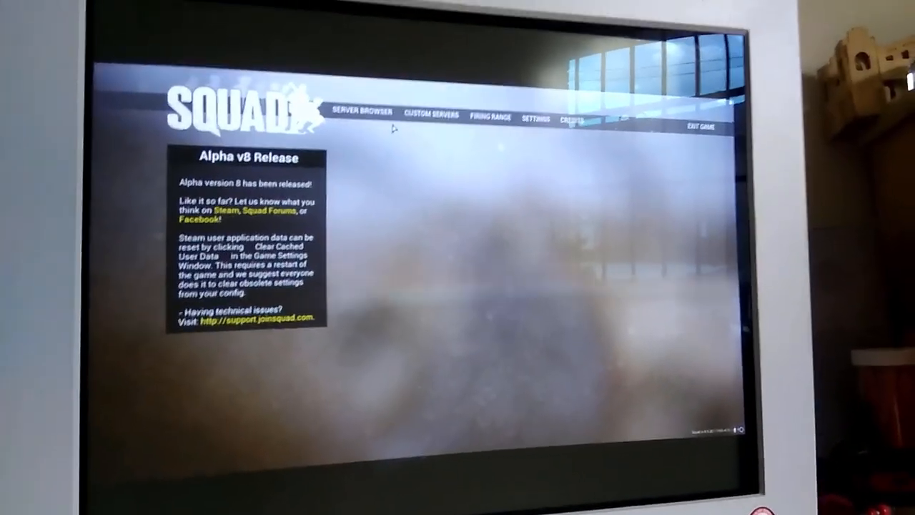
{"action": "left_click", "coordinate": [360, 112]}
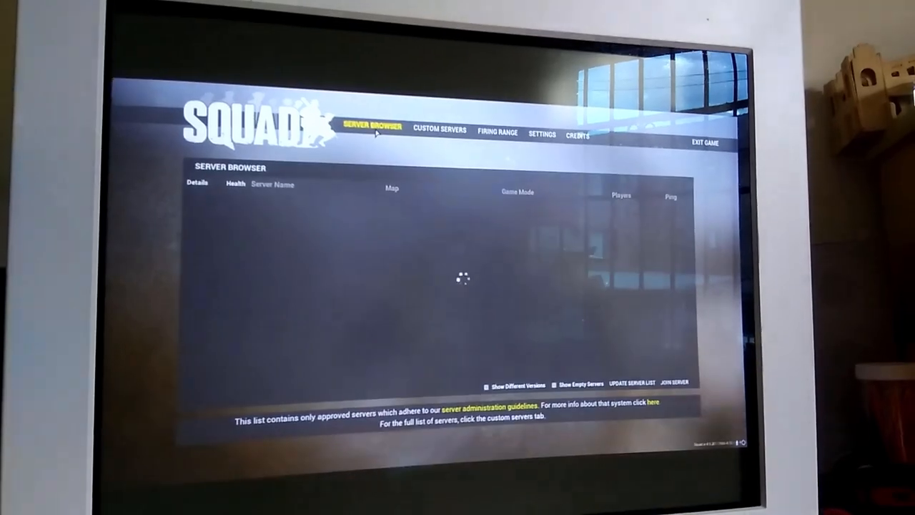